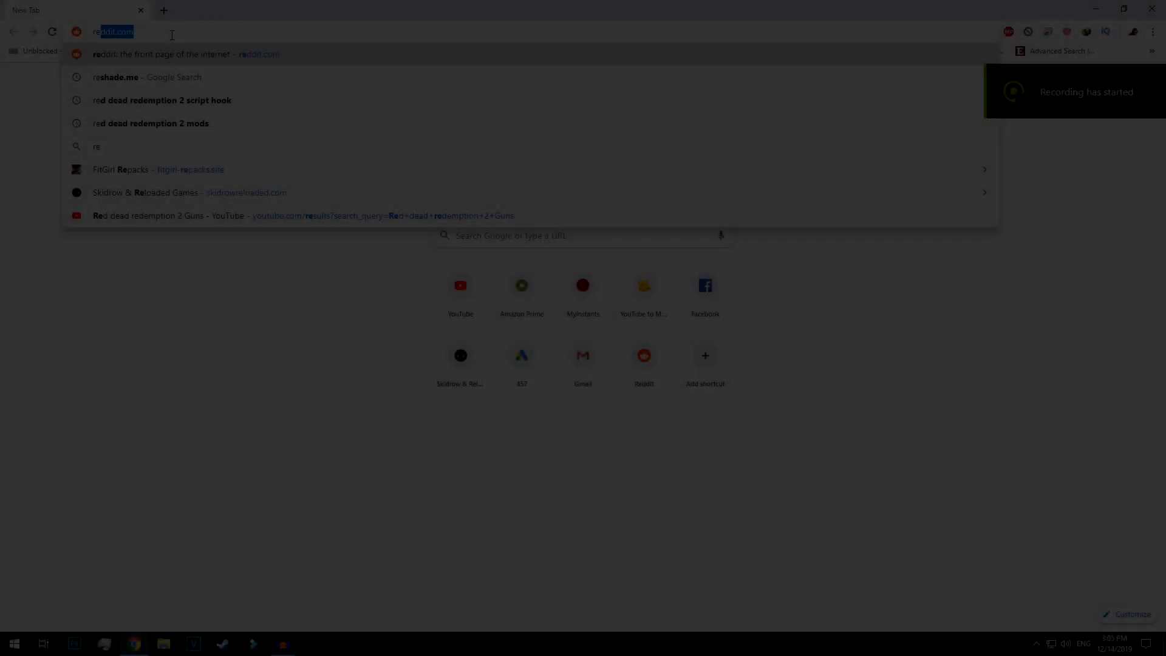
Step: Download the ReShade 4.4.2 setup file from reshade.me
click(116, 78)
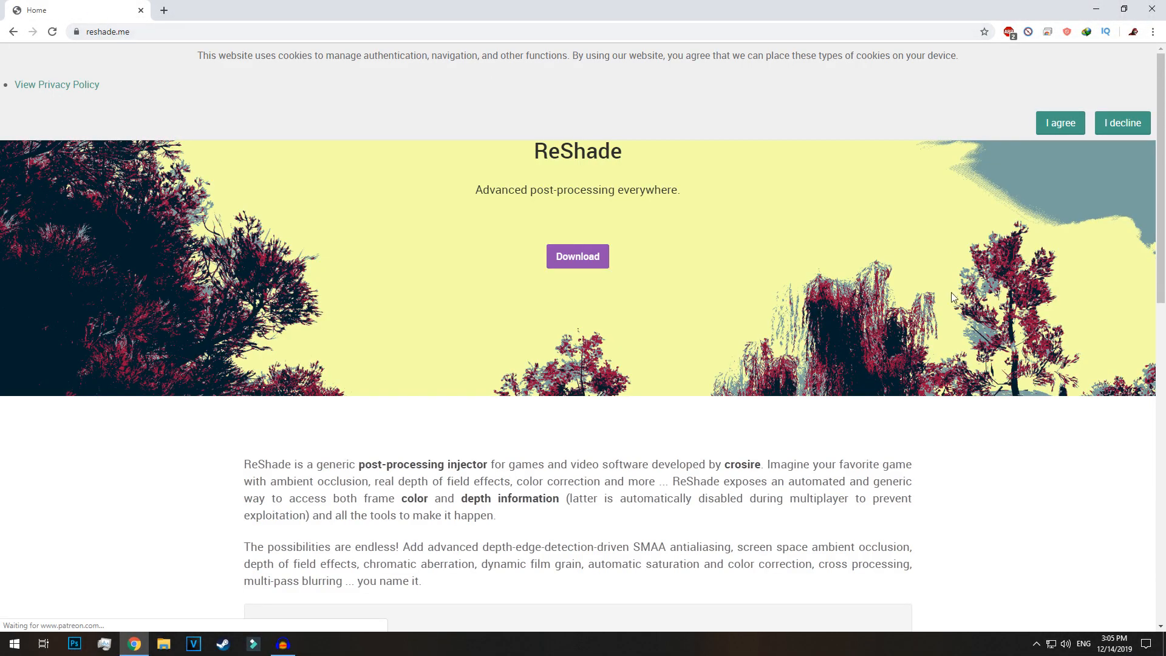
mouse_move(578, 263)
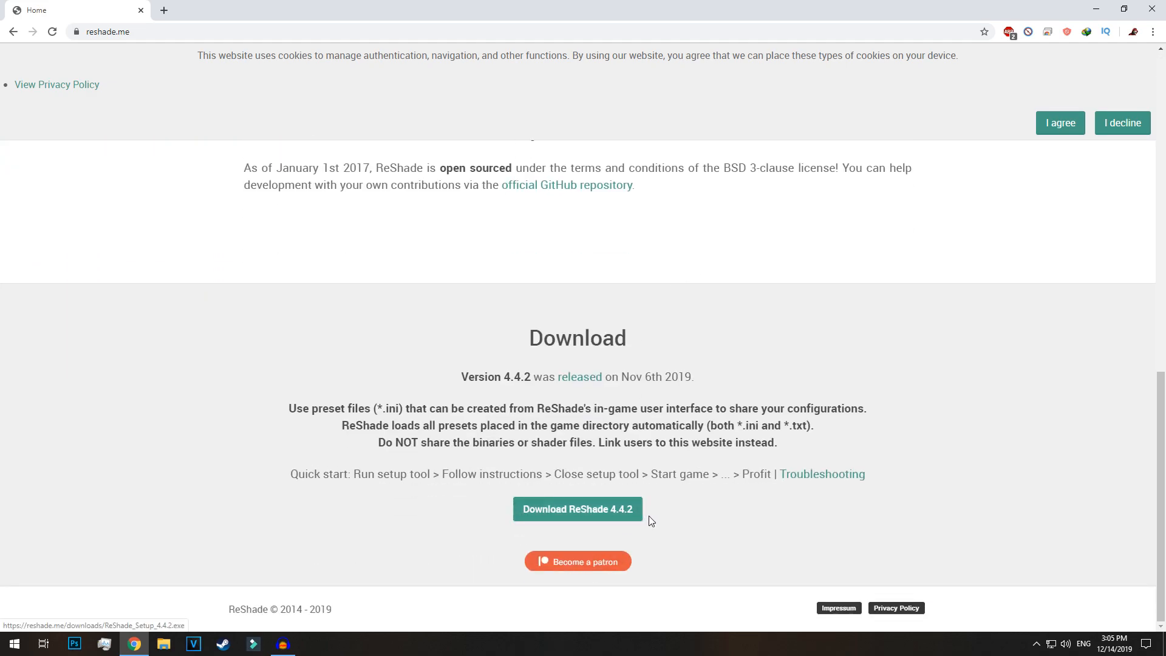
click(578, 508)
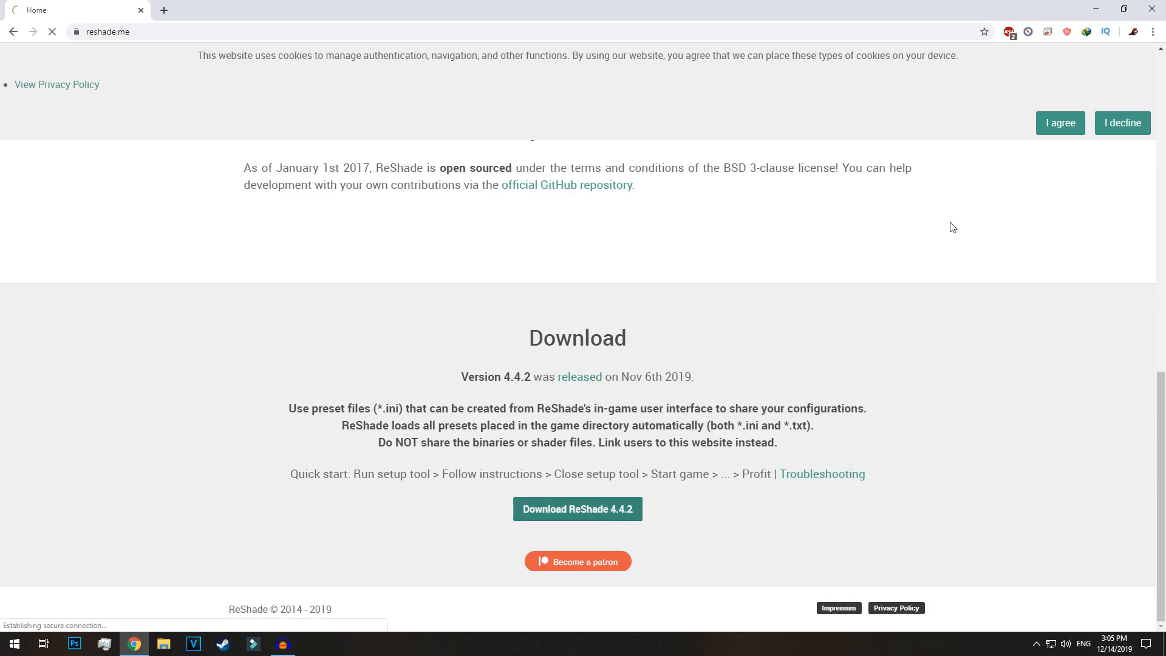
click(578, 509)
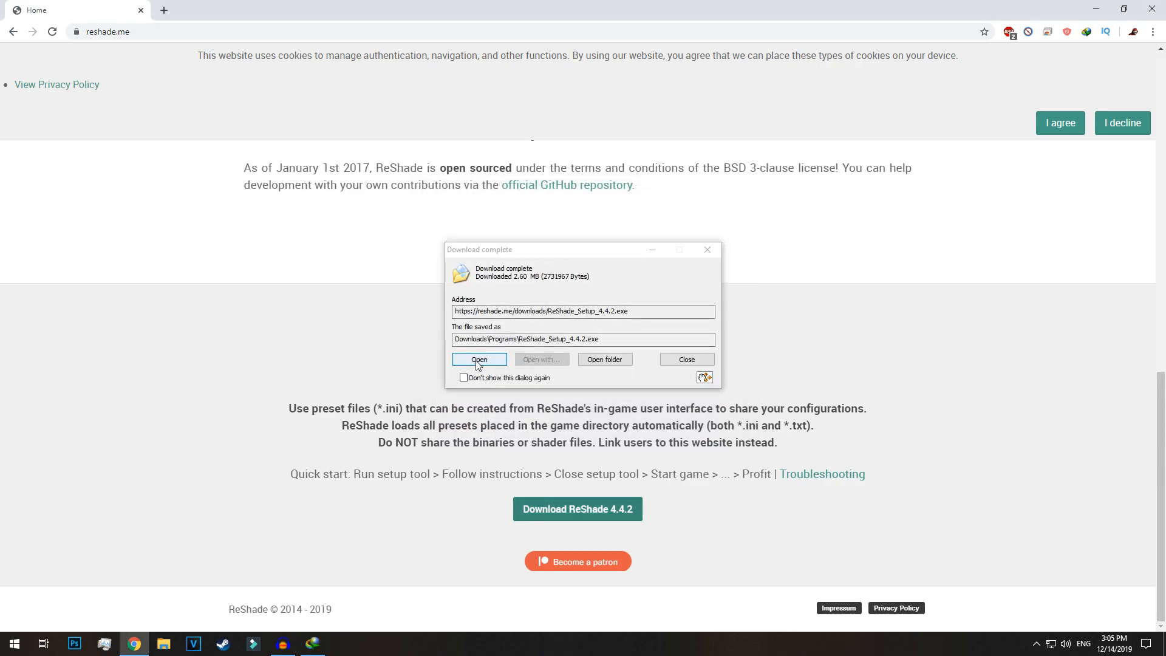
Step: Run the ReShade installer and browse to H:\Social Club toward RDR2.exe as the target game
click(478, 359)
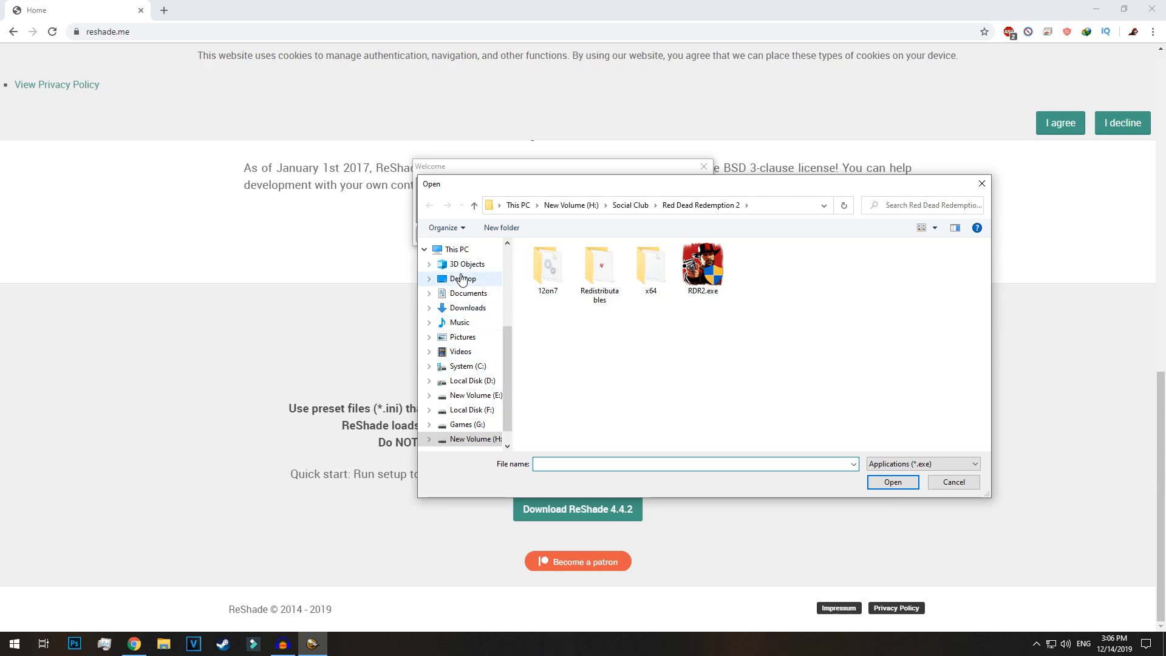
click(461, 278)
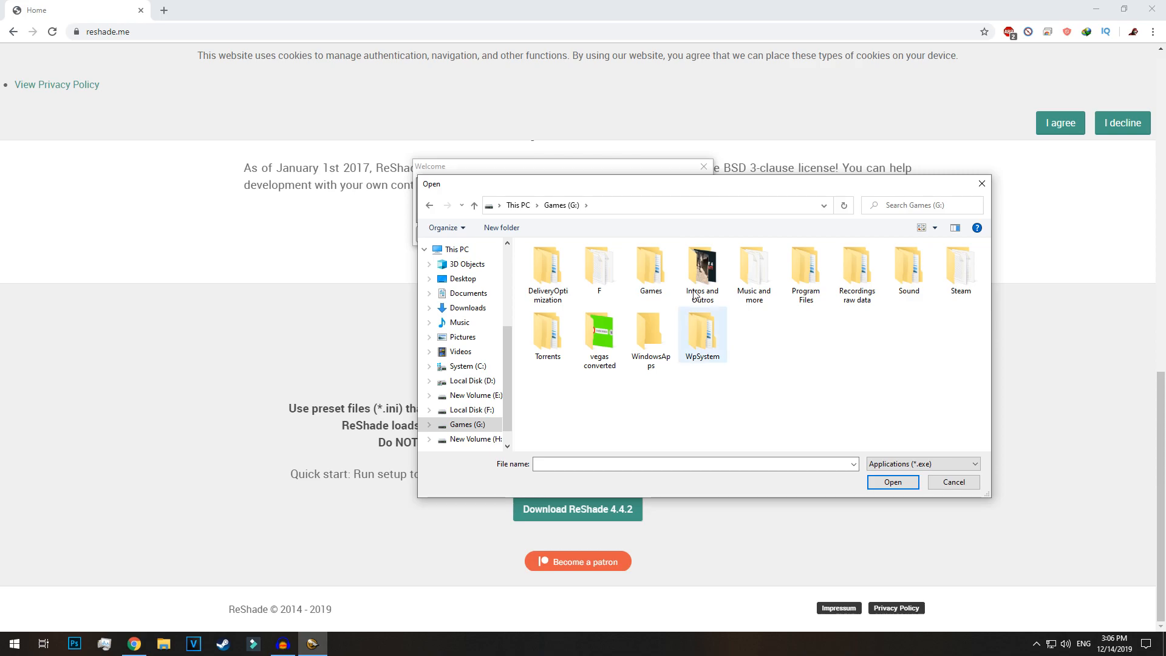
click(649, 267)
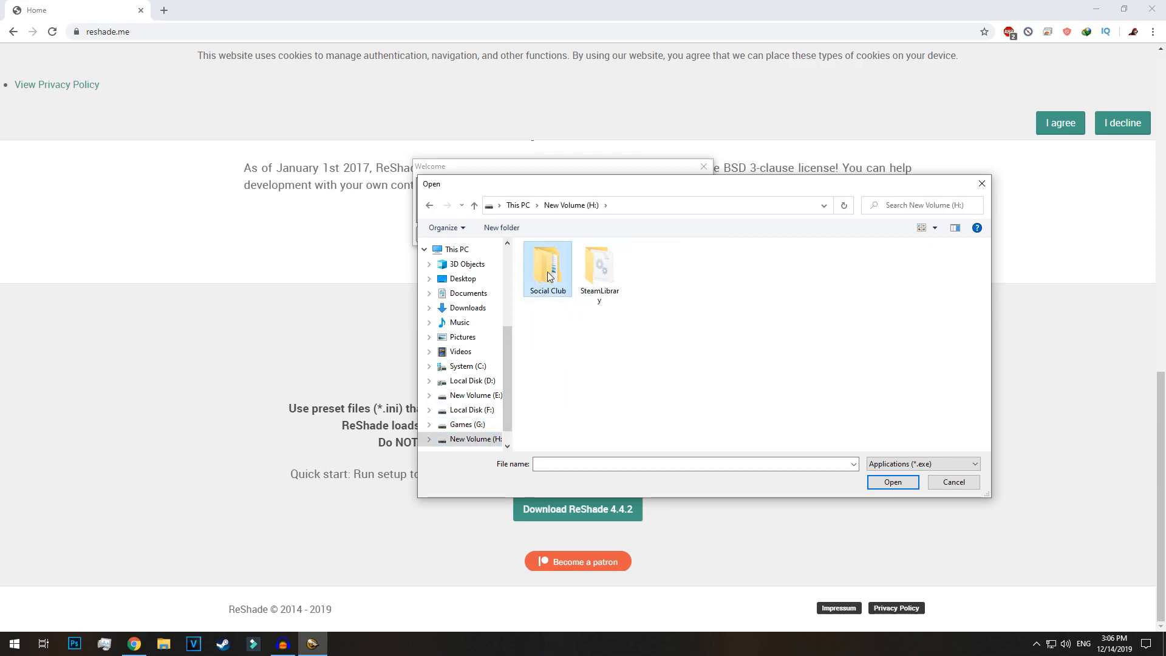
double_click(546, 262)
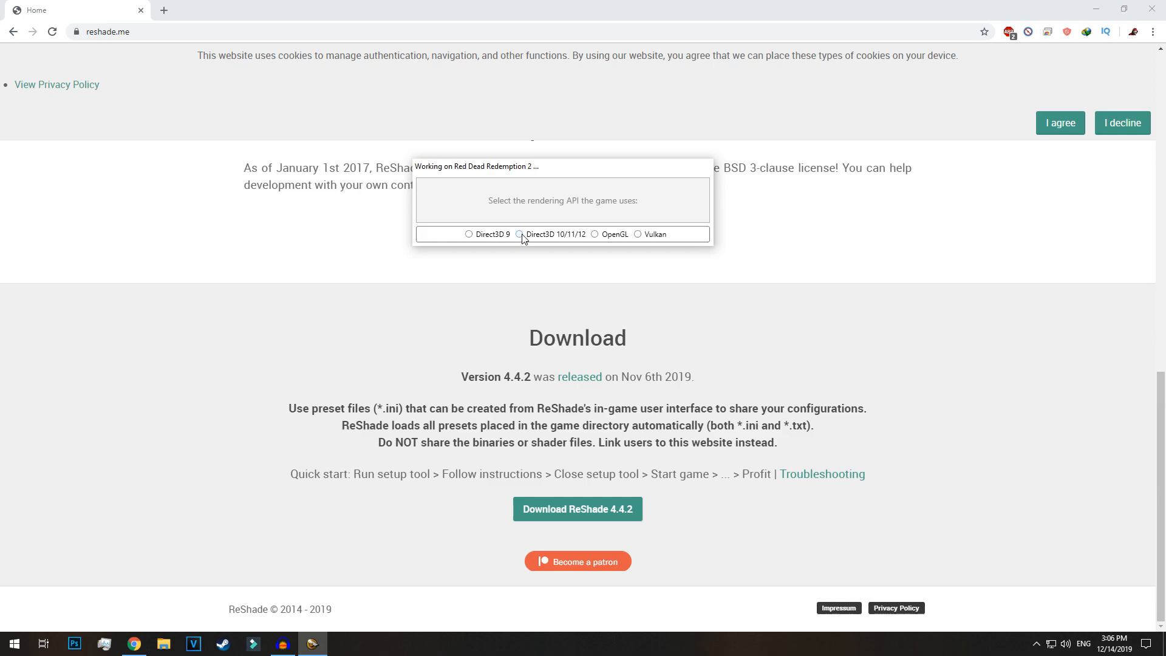
Step: Install ReShade for Direct3D 10/11/12 with all standard effect files checked
click(526, 234)
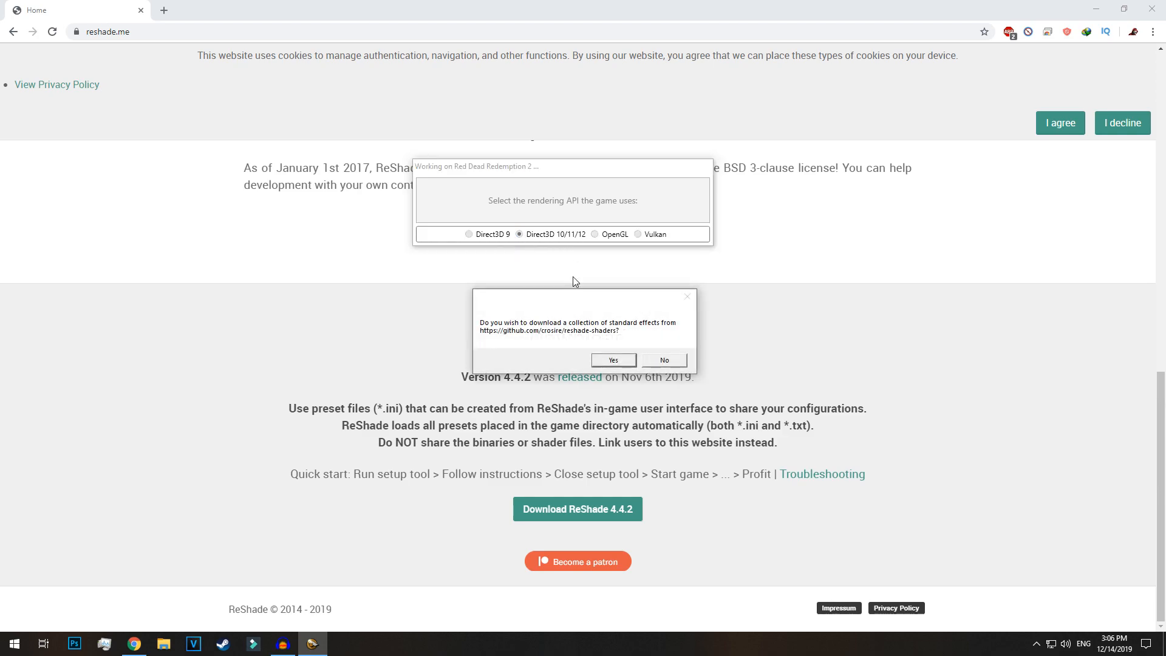
mouse_move(658, 328)
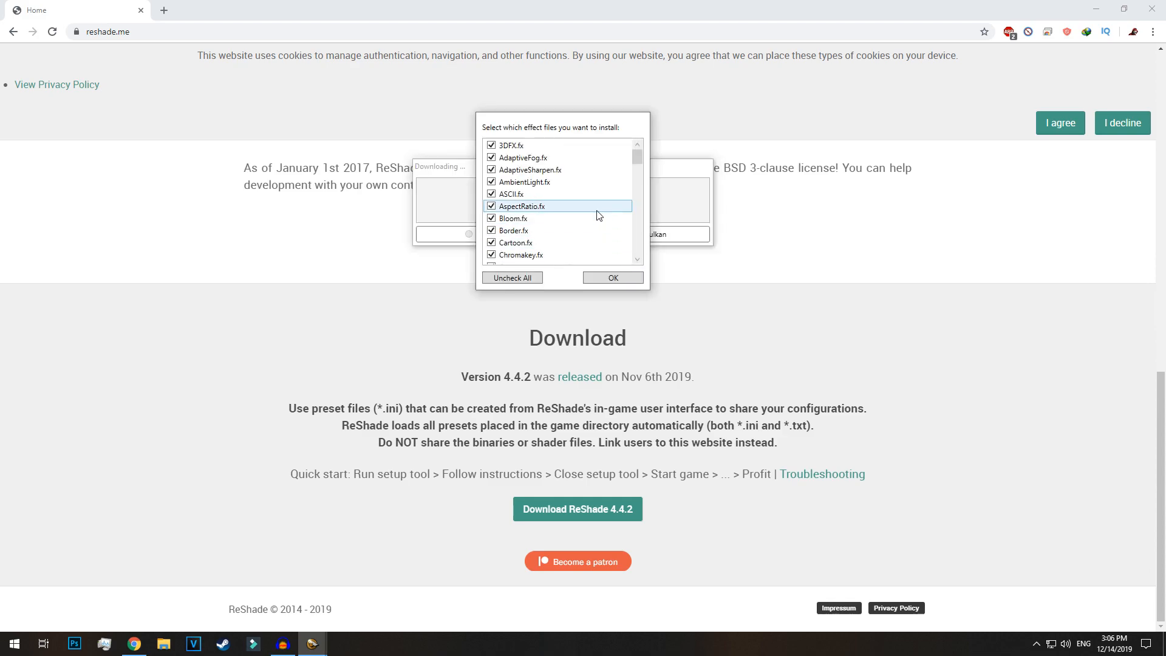
scroll(down, 3)
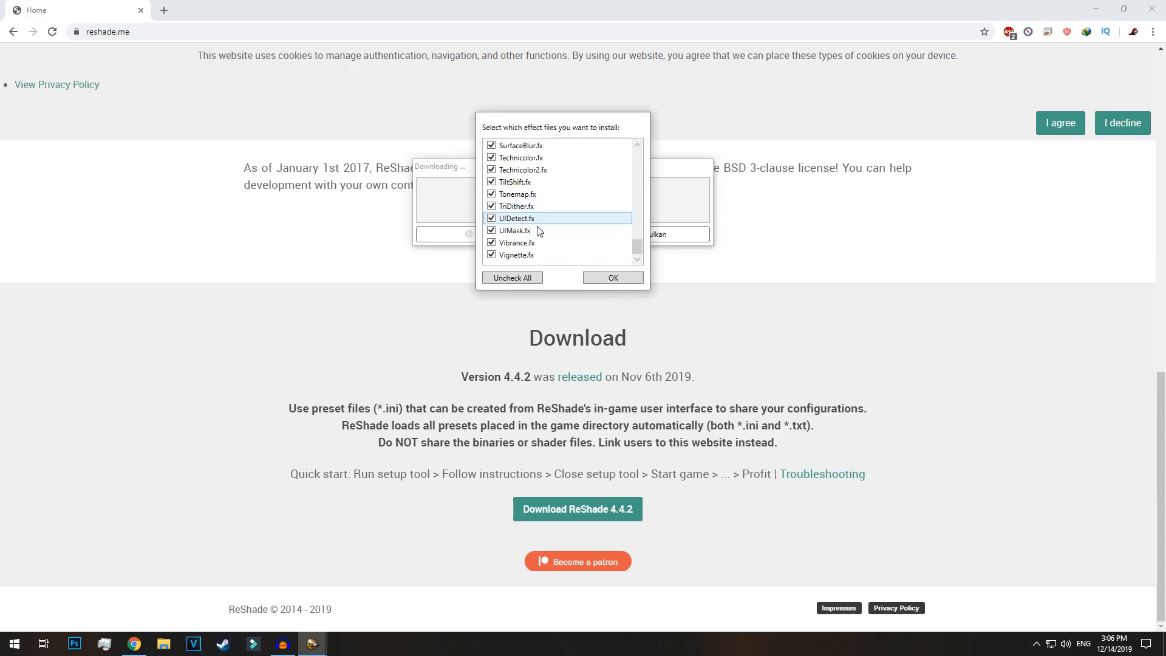
click(612, 276)
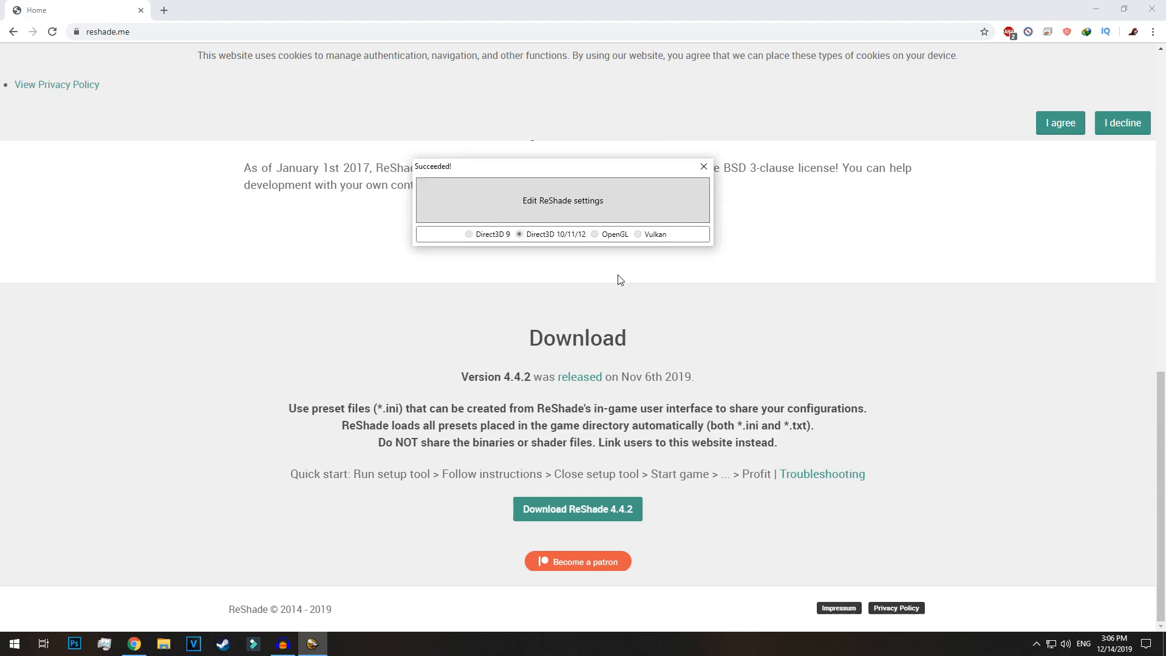
click(704, 165)
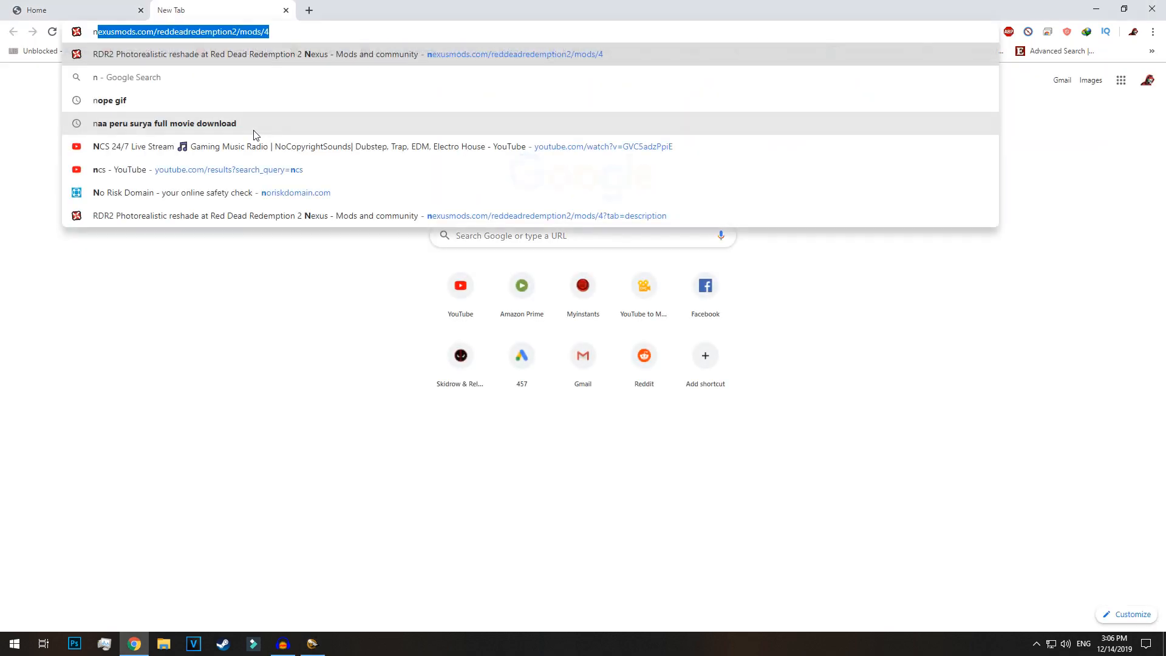
Step: Go to the Nexus Mods RDR2 Photorealistic page and start the slow download of its preset zip
text(nexusmods.com/reddeadredemption2/mods/4)
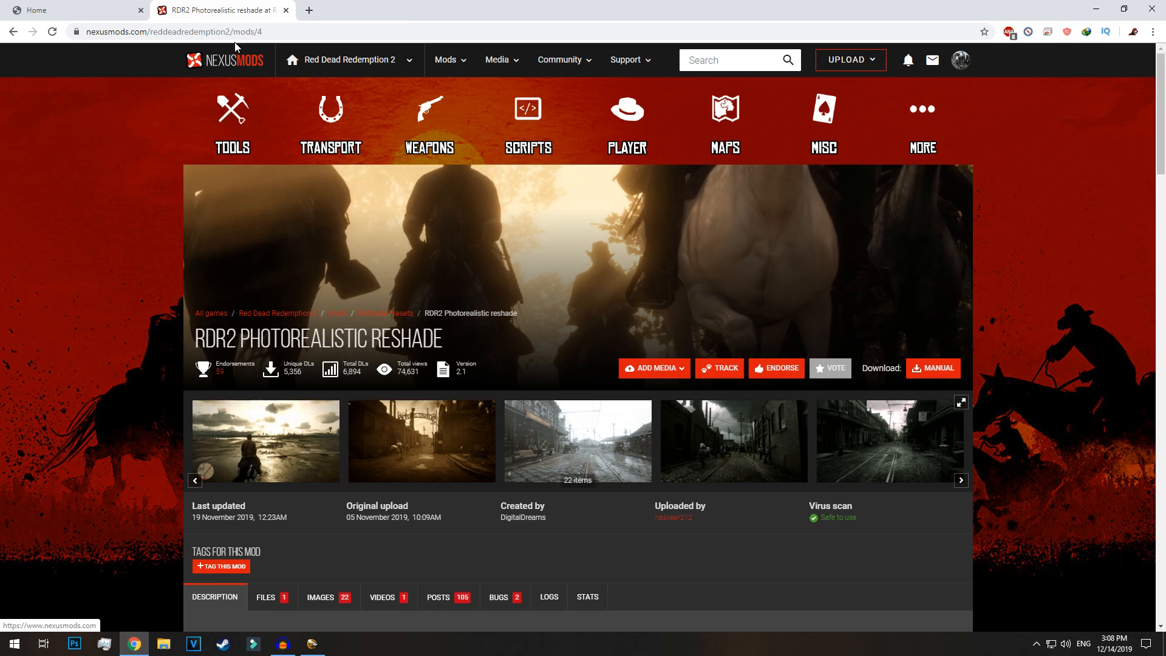
mouse_move(119, 196)
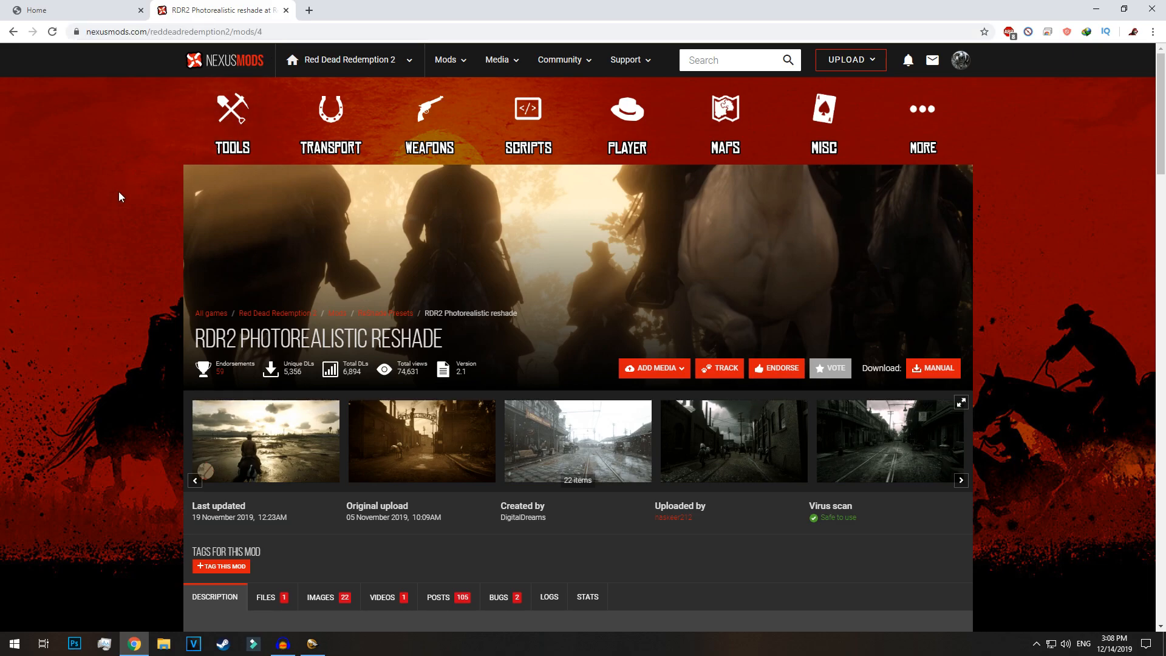
mouse_move(619, 396)
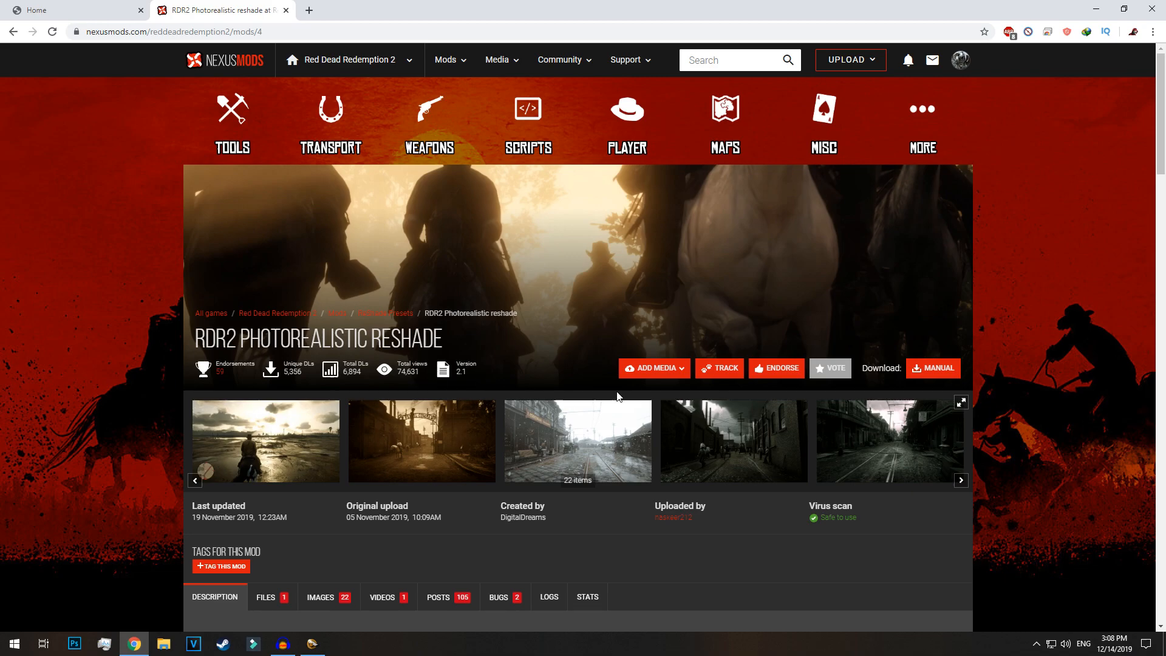
scroll(down, 3)
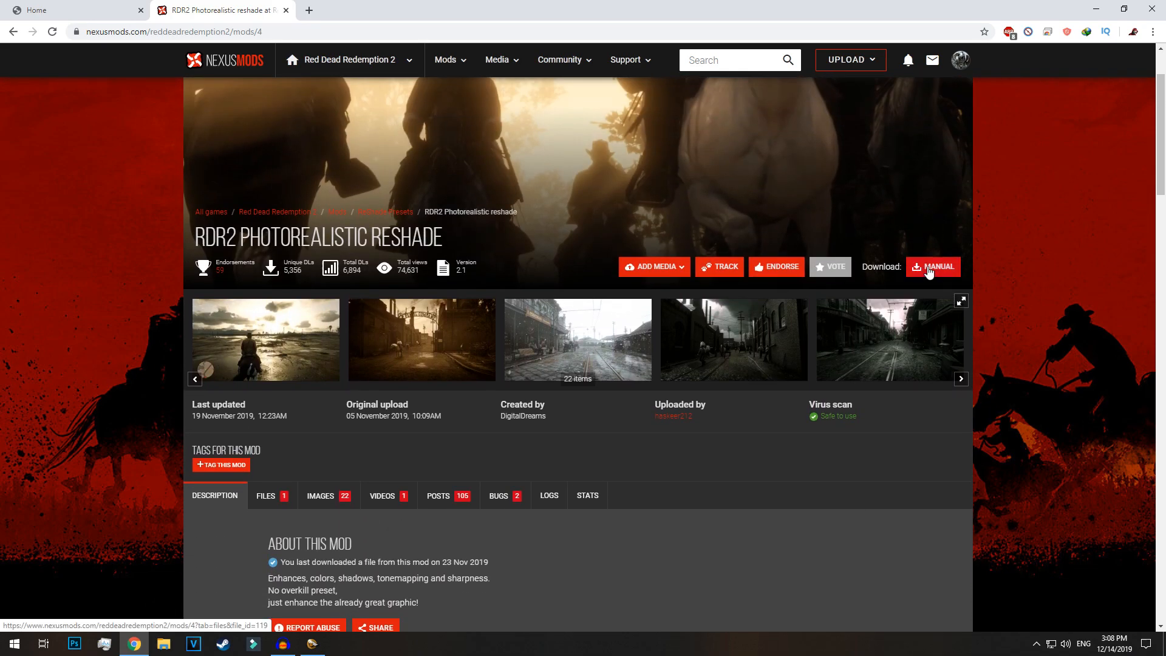
click(933, 266)
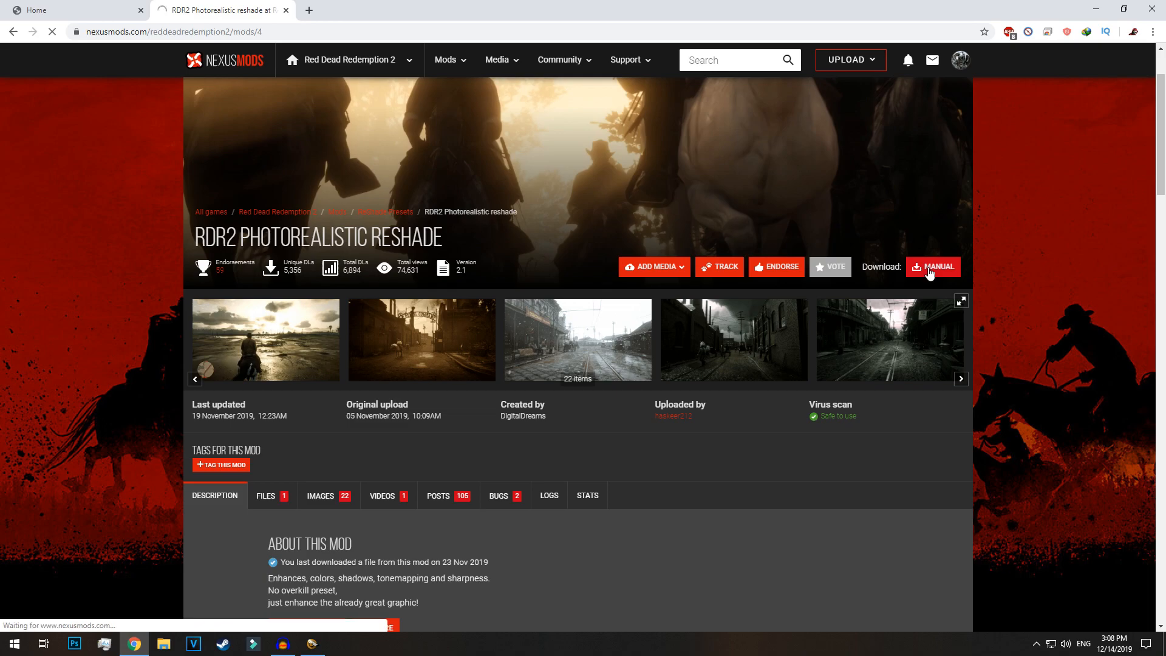
click(938, 266)
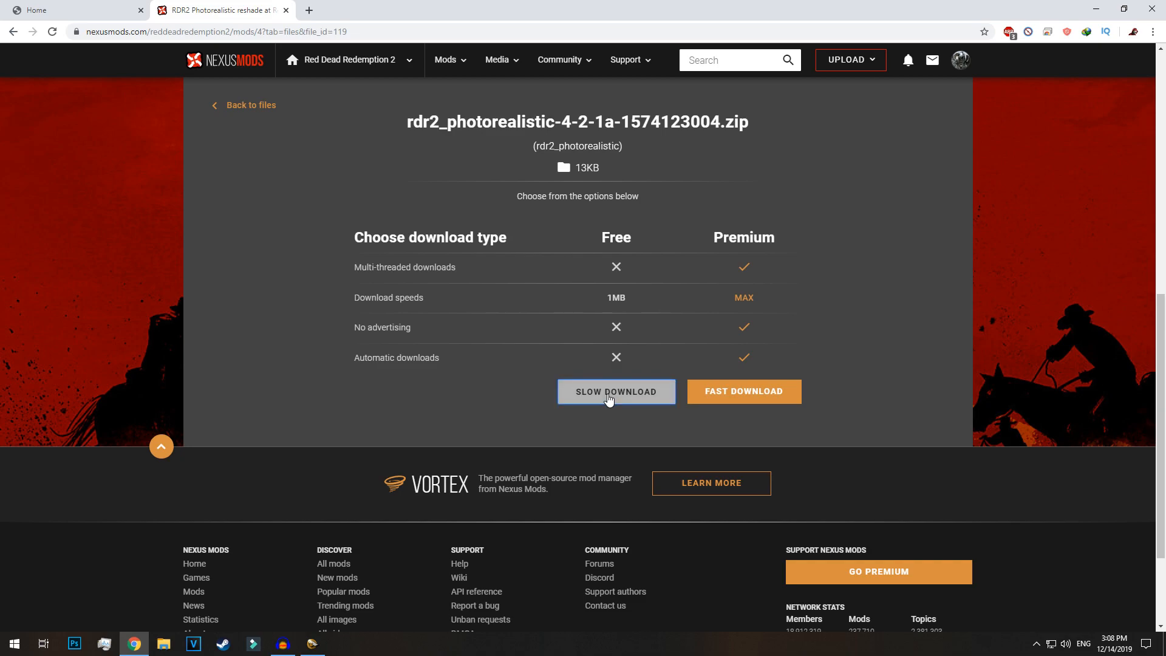
click(616, 391)
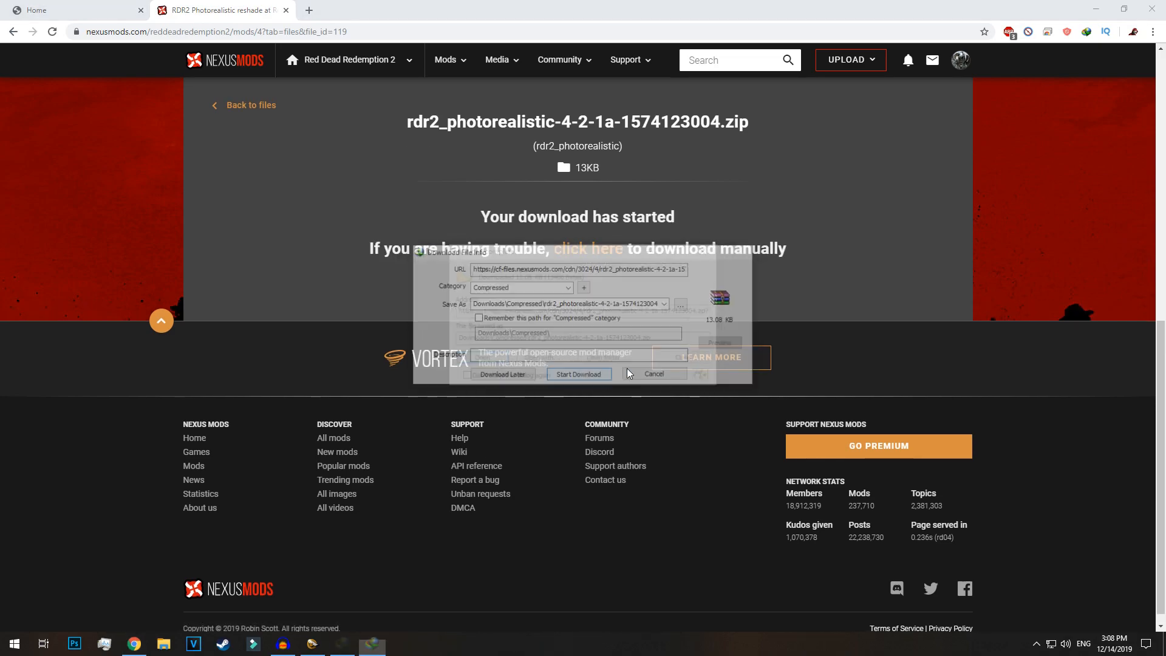
Step: Save the preset zip, open it in WinRAR and enter the rdr2_photorealistic_2.1a folder
click(578, 374)
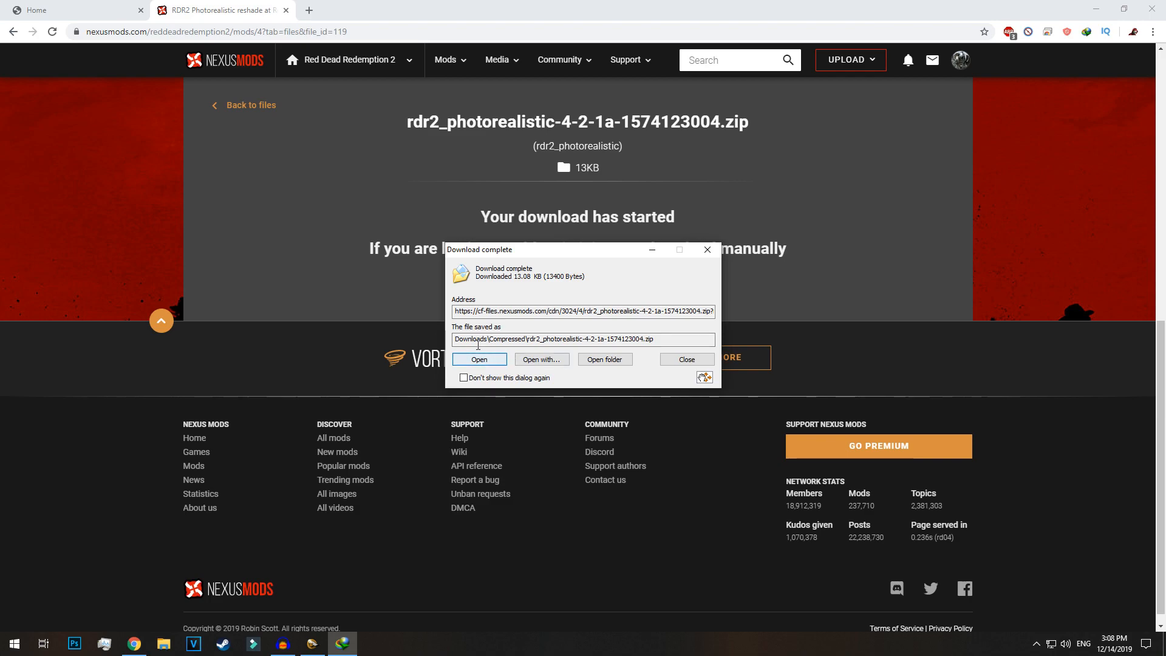
click(686, 358)
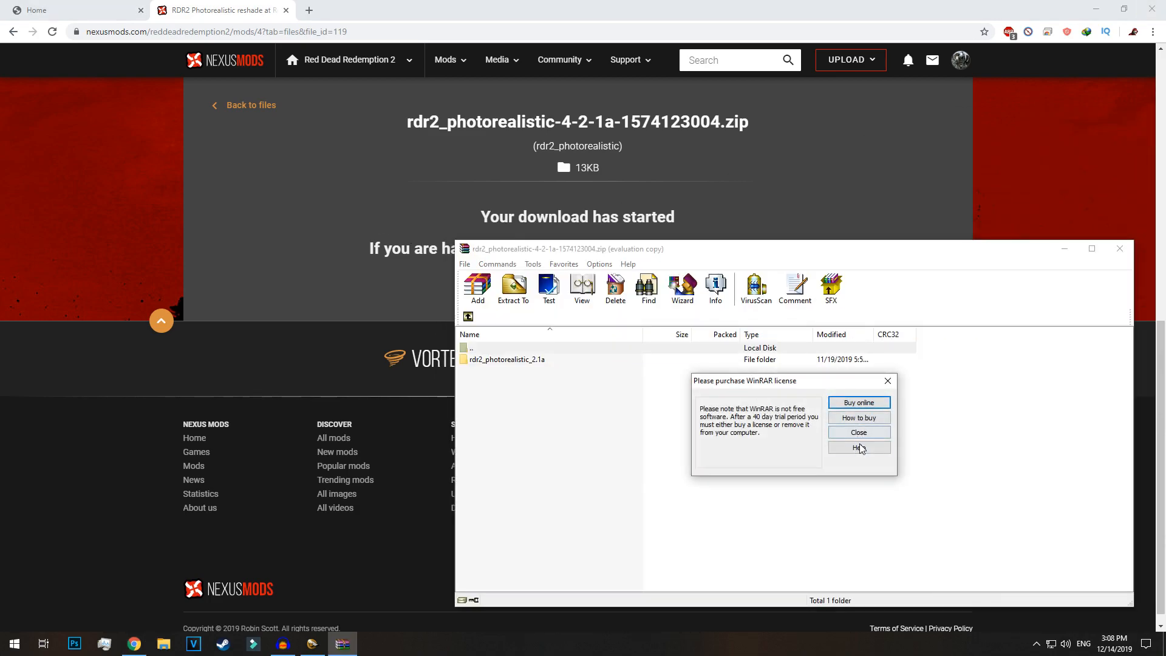
click(858, 432)
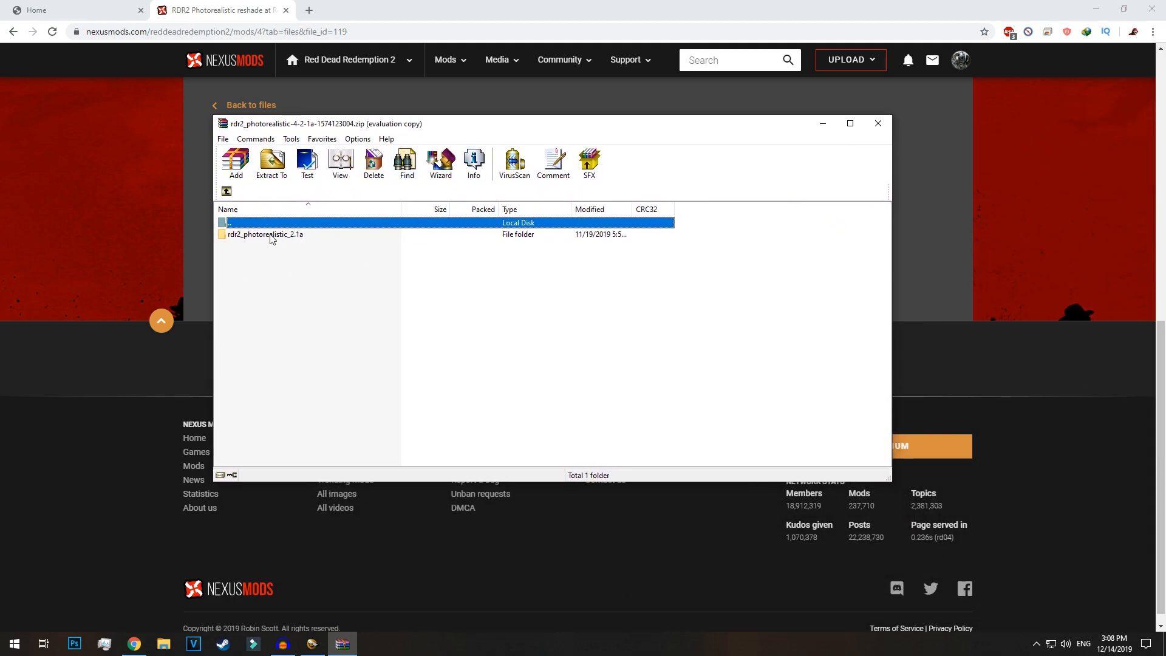
double_click(265, 234)
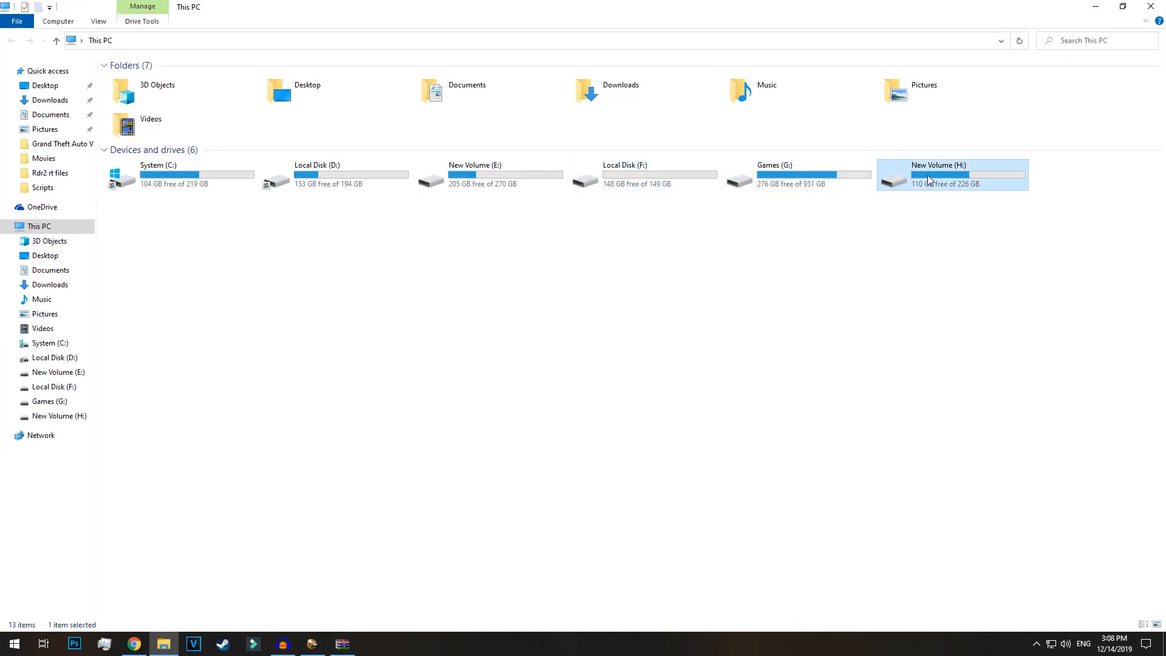
Step: Open H:\Social Club\Red Dead Redemption 2 holding the preset ini and launch RDR2.exe
double_click(928, 180)
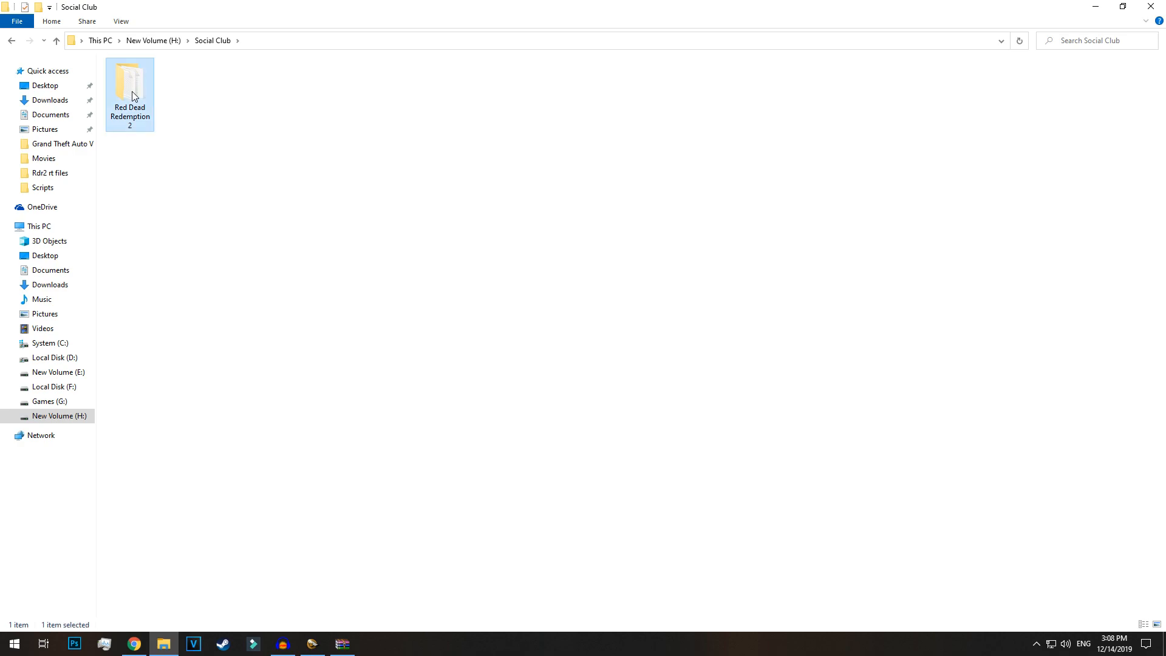
double_click(128, 83)
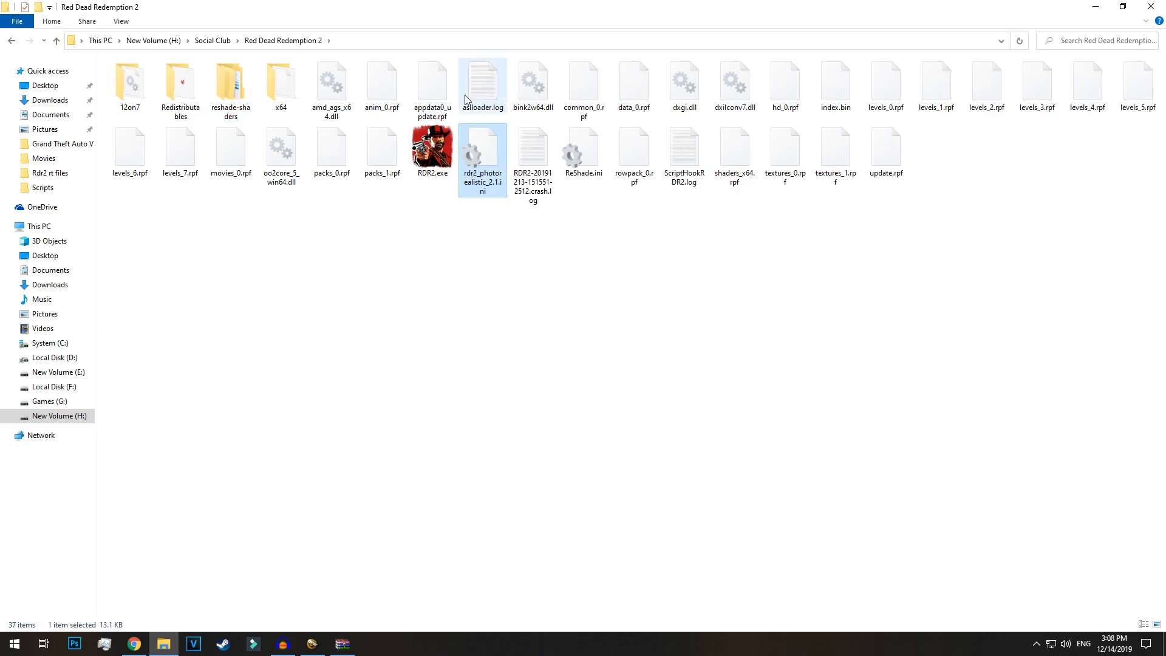
click(433, 150)
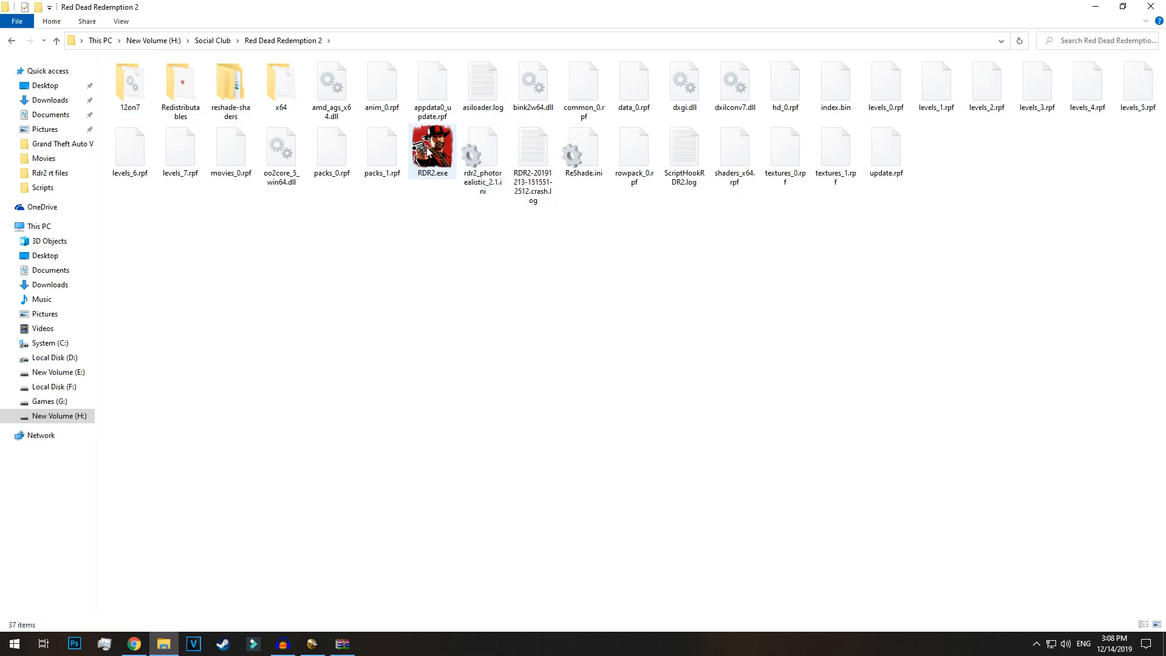
click(433, 150)
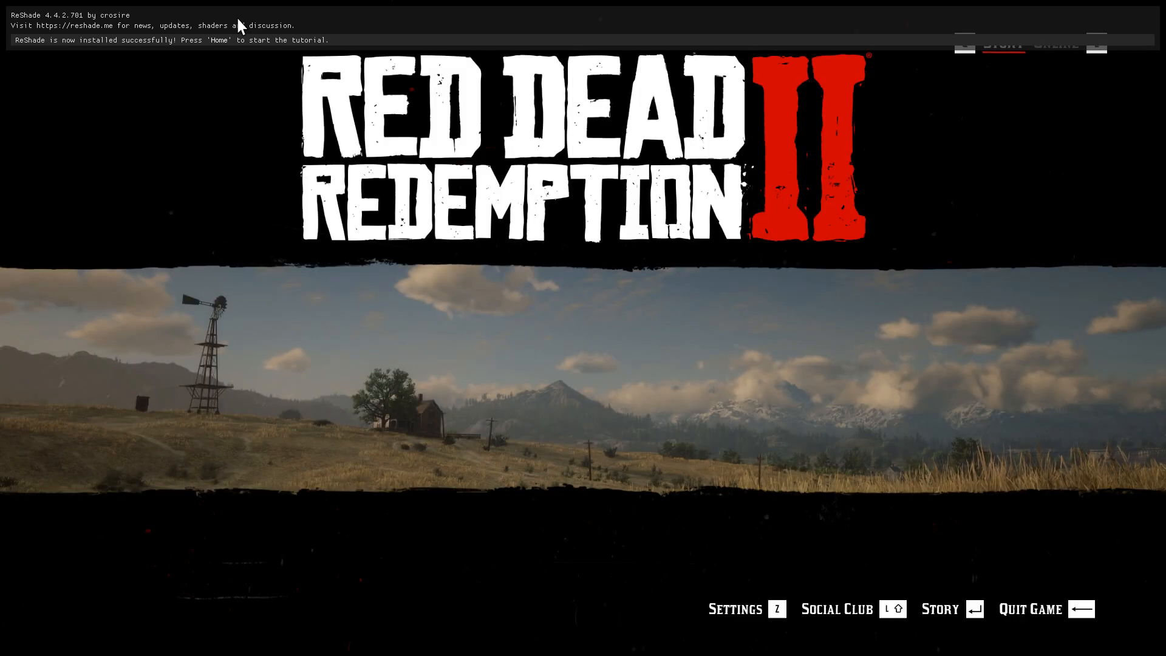
mouse_move(911, 293)
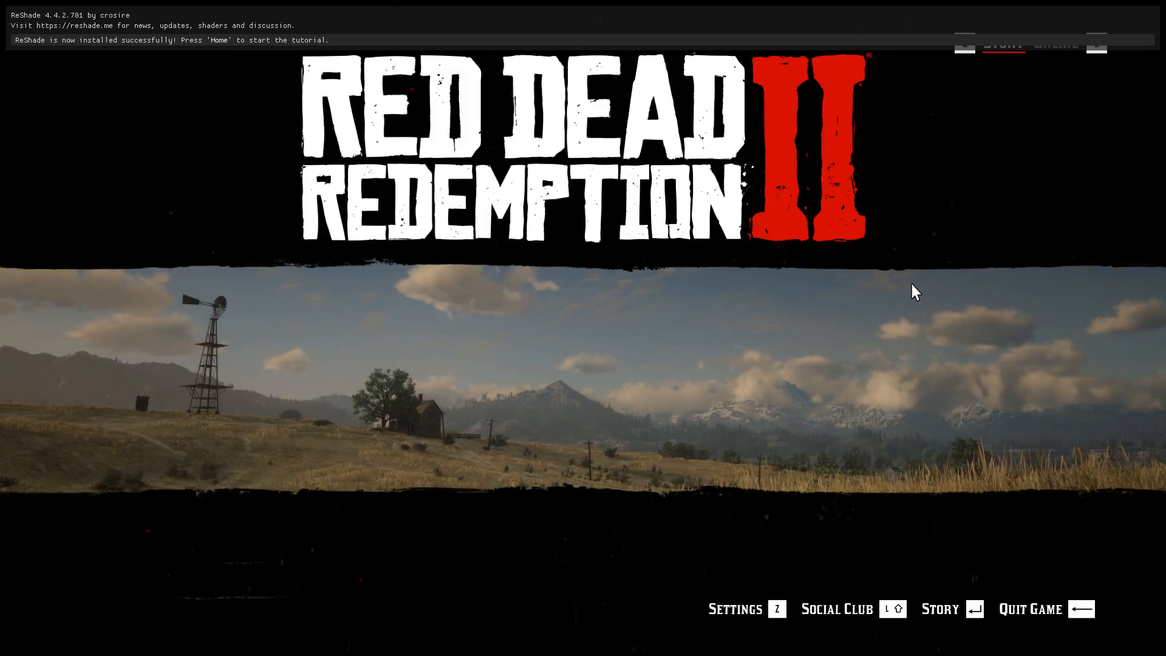
Step: Bring up the ReShade overlay on the title screen with the Home key
key(Home)
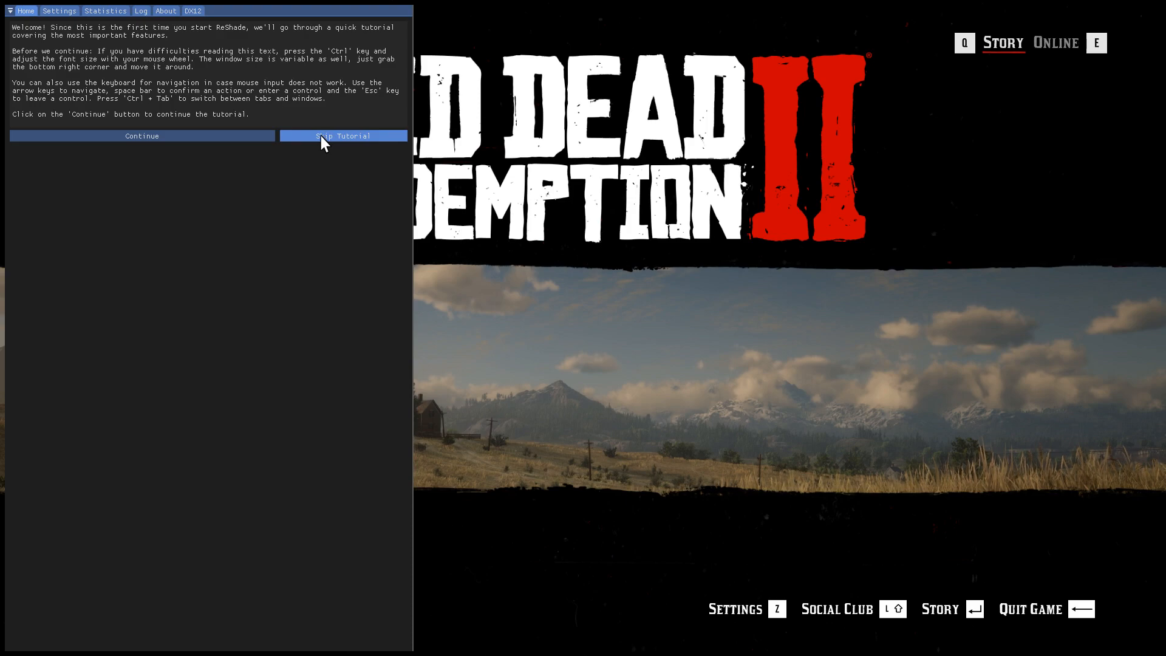
mouse_move(342, 138)
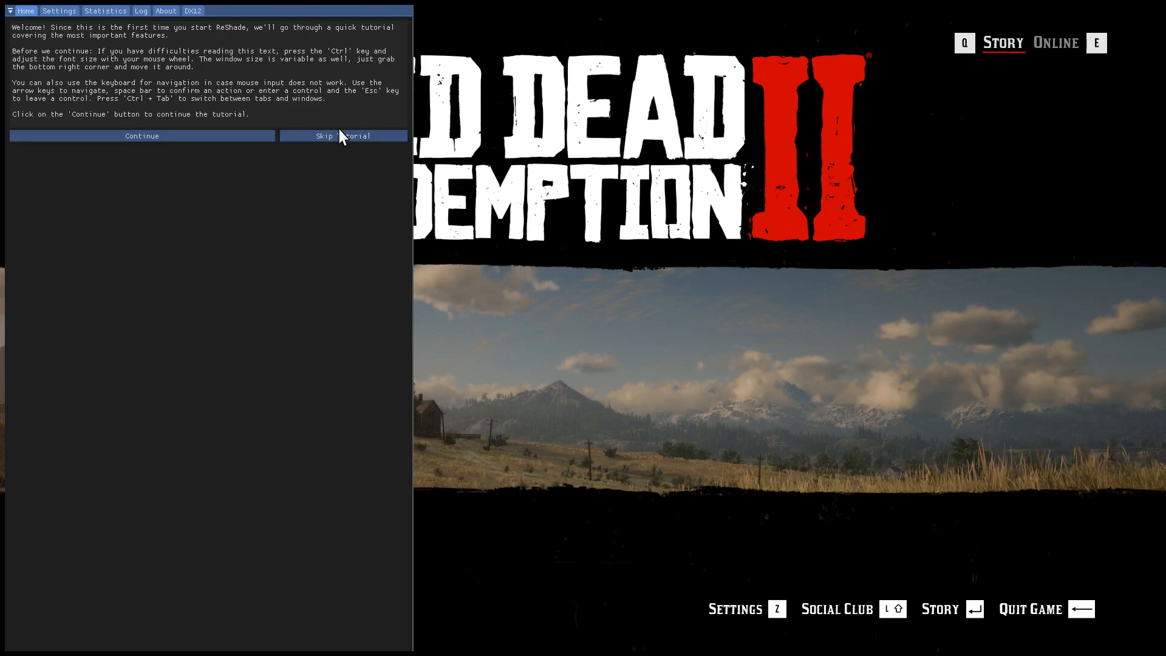
Step: Skip the ReShade tutorial and load the rdr2_photorealistic_2.1.ini preset from the preset list
click(342, 136)
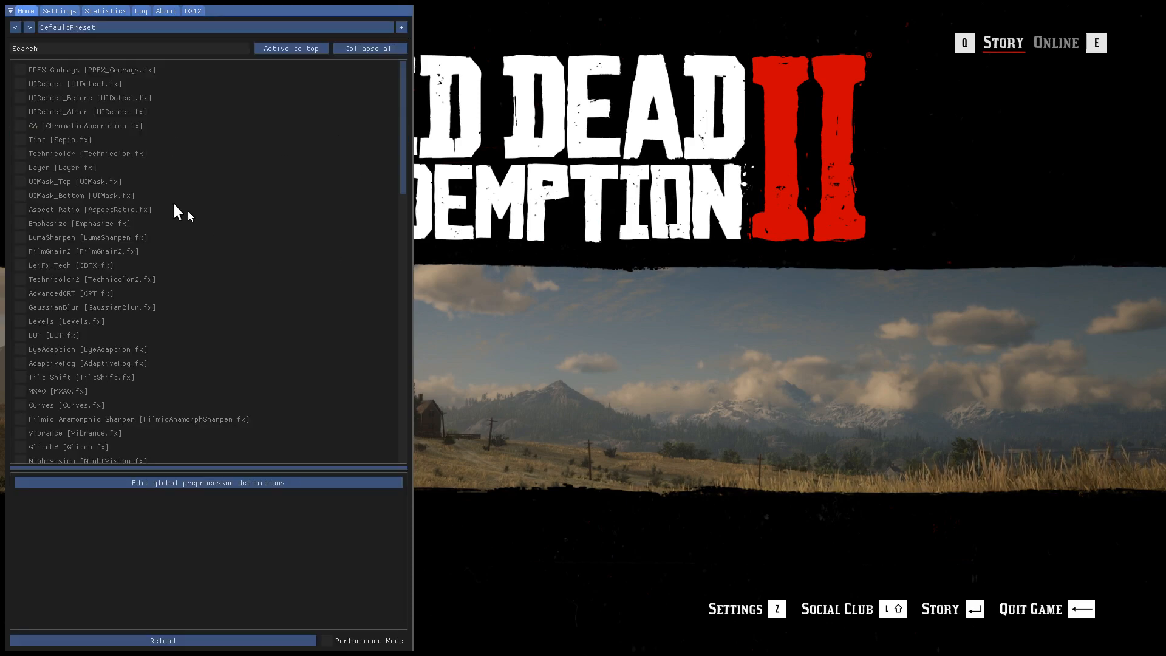
click(217, 27)
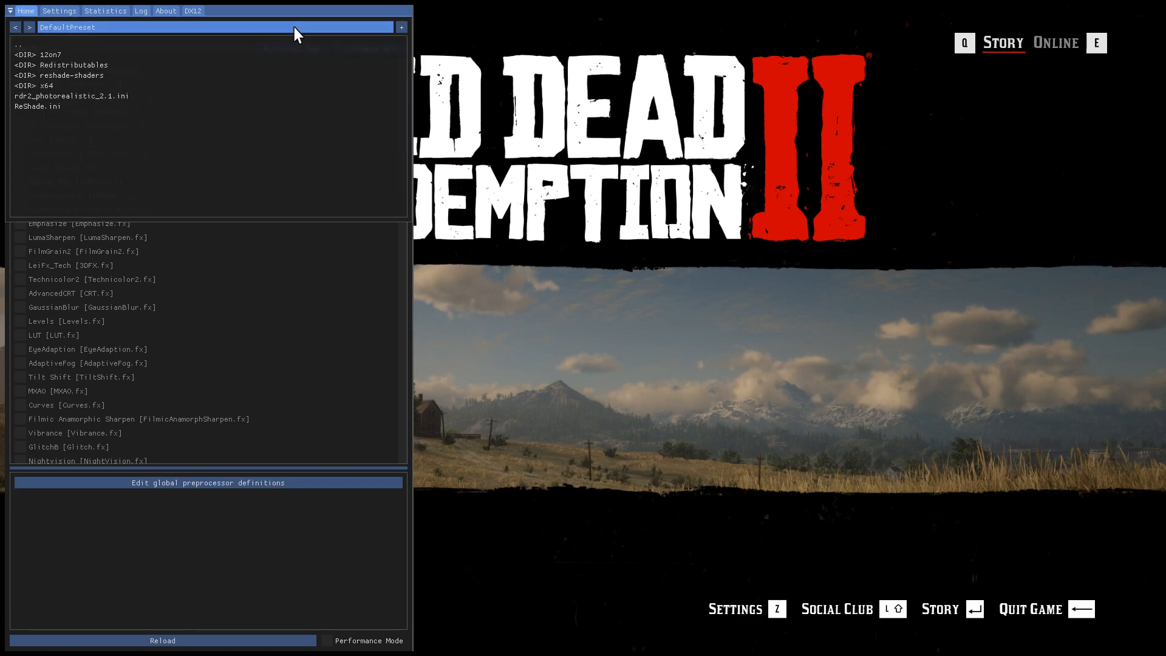
click(71, 96)
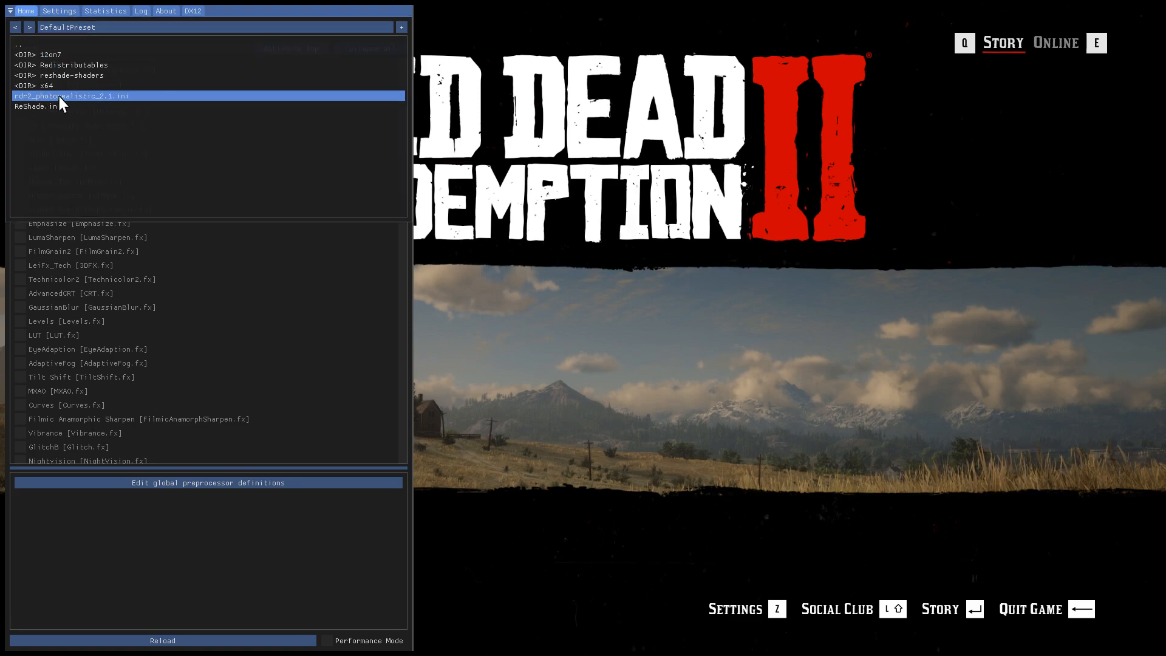
double_click(73, 96)
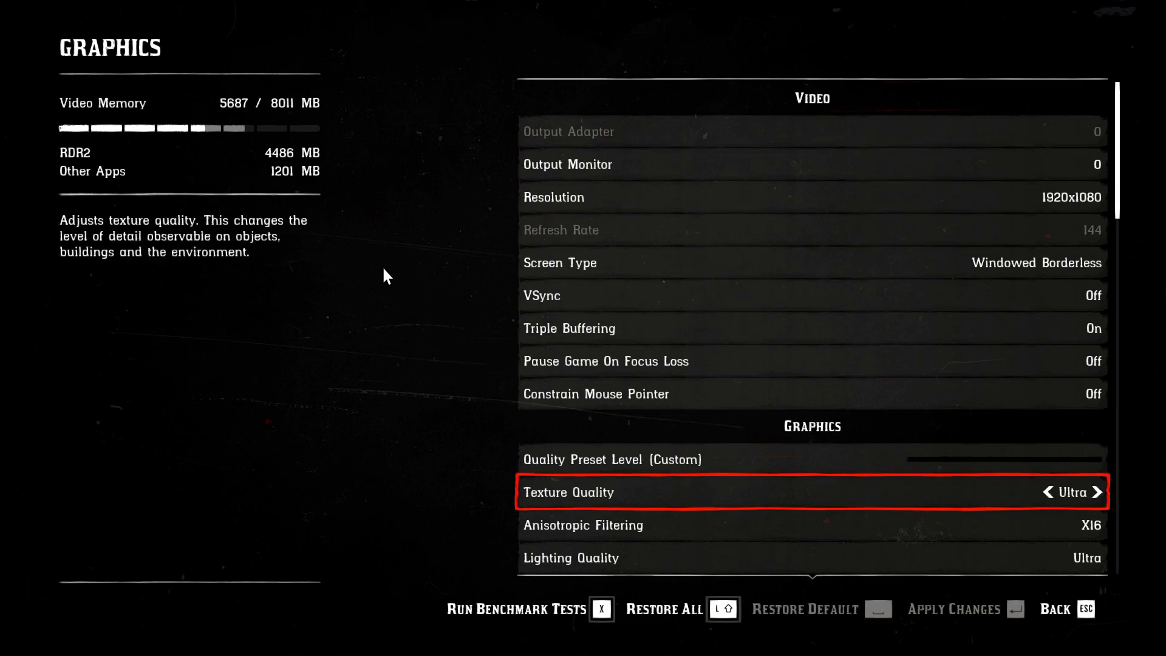
Step: Under Advanced Graphics, change the Graphics API from Vulkan to DirectX 12
scroll(down, 3)
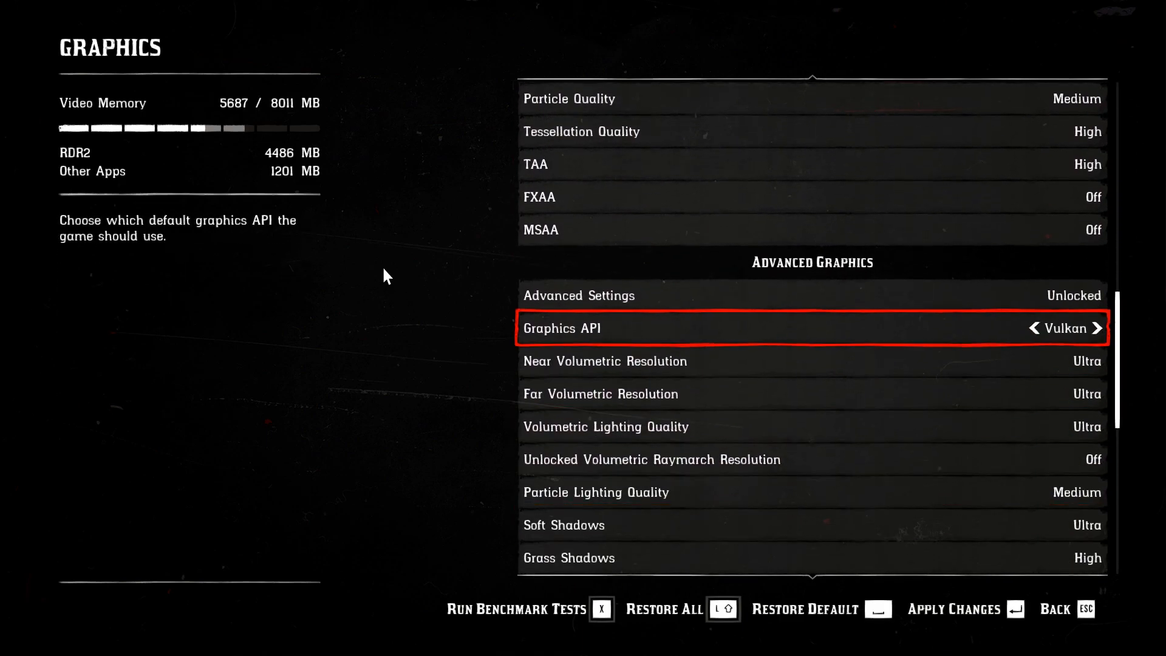
click(1100, 328)
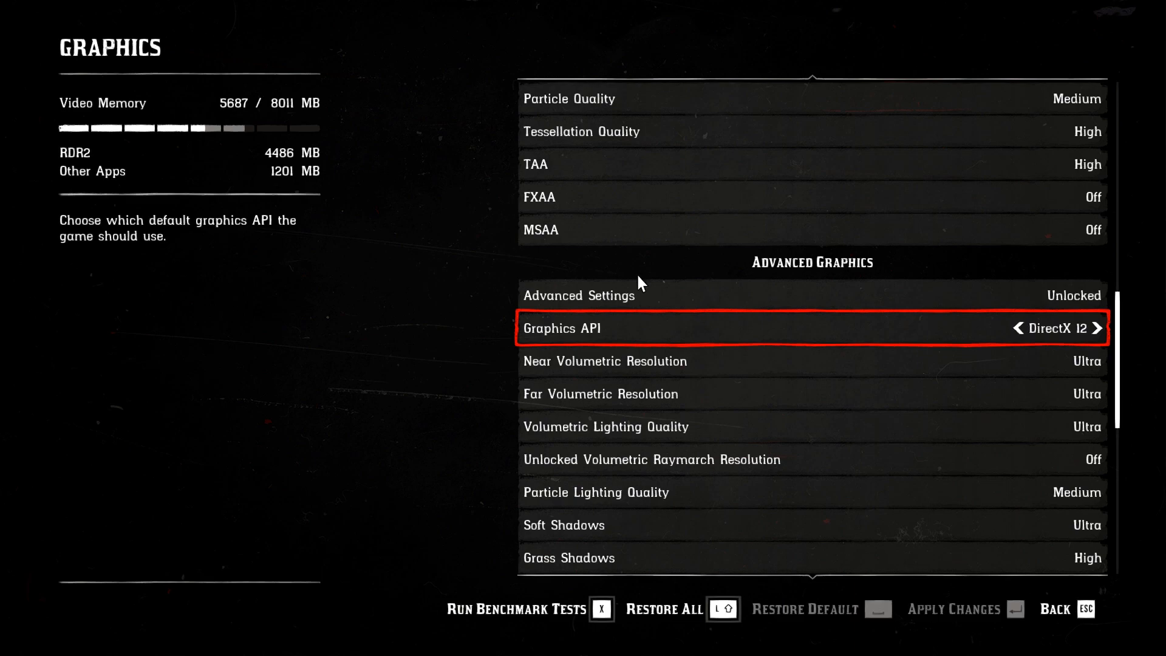